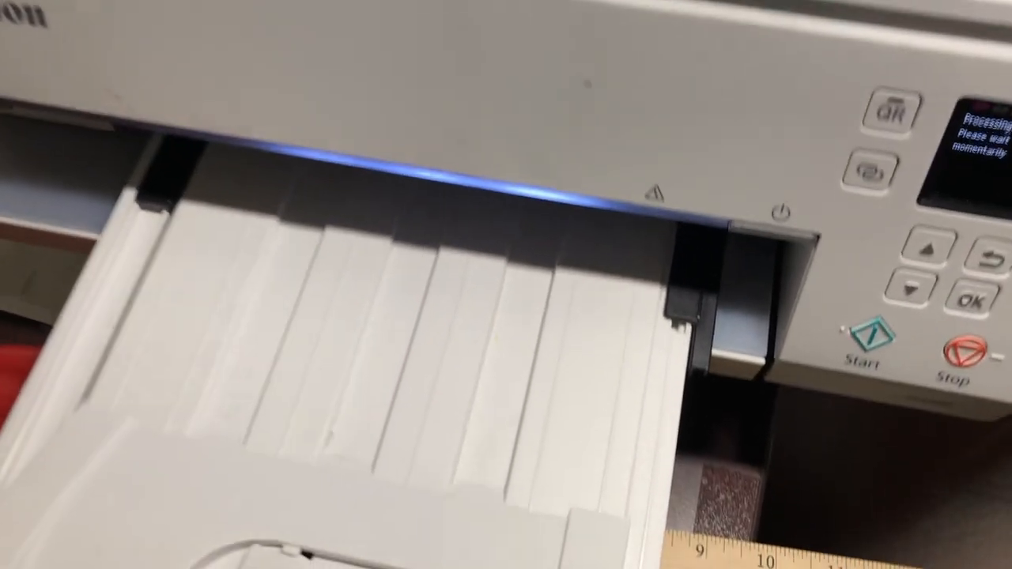
Dismiss the 'Processing… Please wait momentarily' message to return to nozzle check, cleaning and alignment options.
click(868, 324)
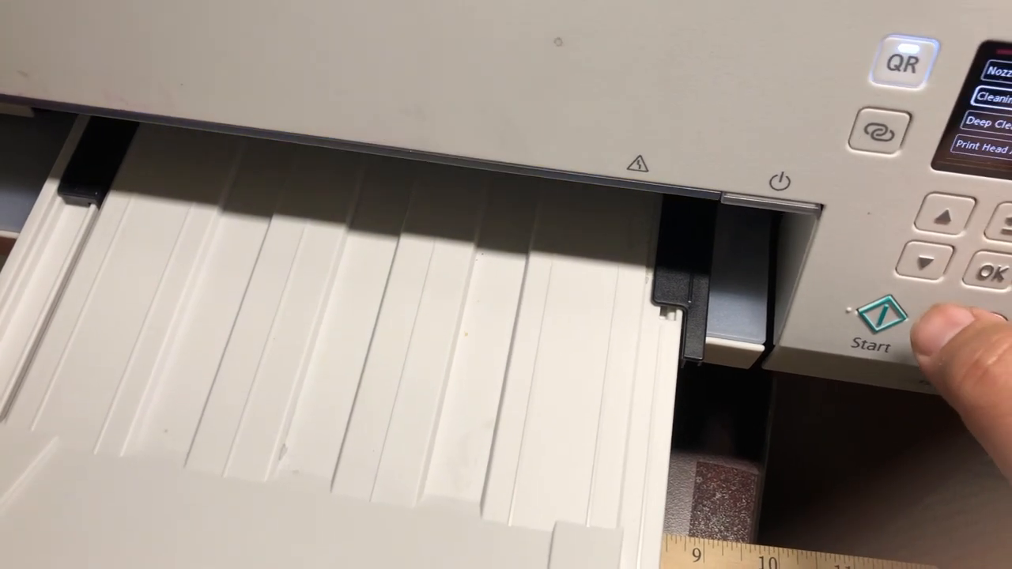